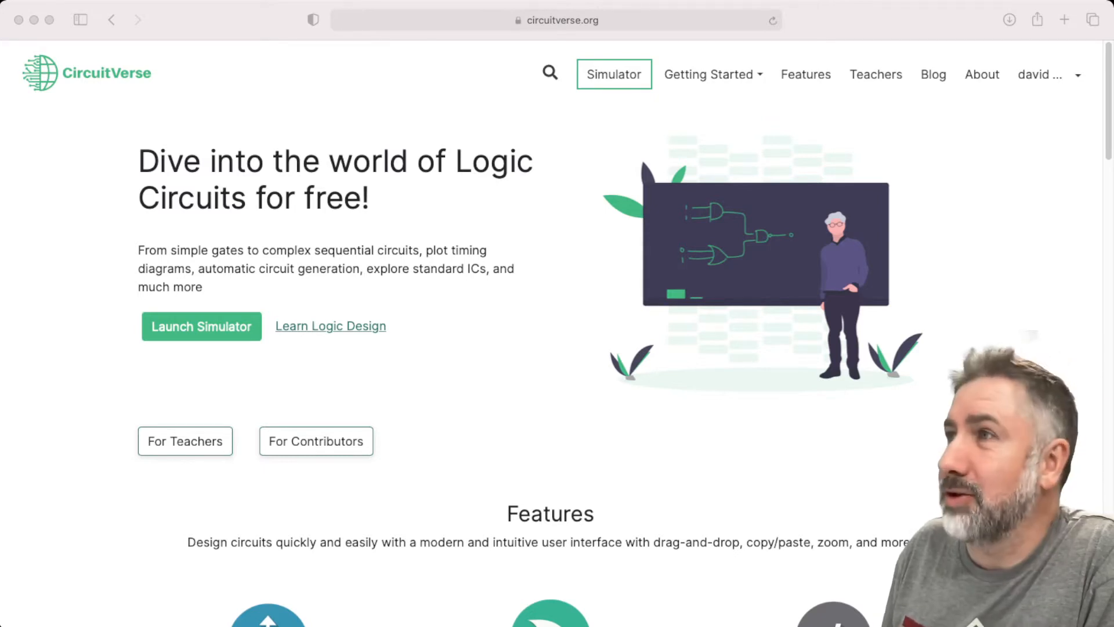
# Step: Go from the account menu to the Dashboard and start a new Untitled simulator project
pyautogui.click(1044, 74)
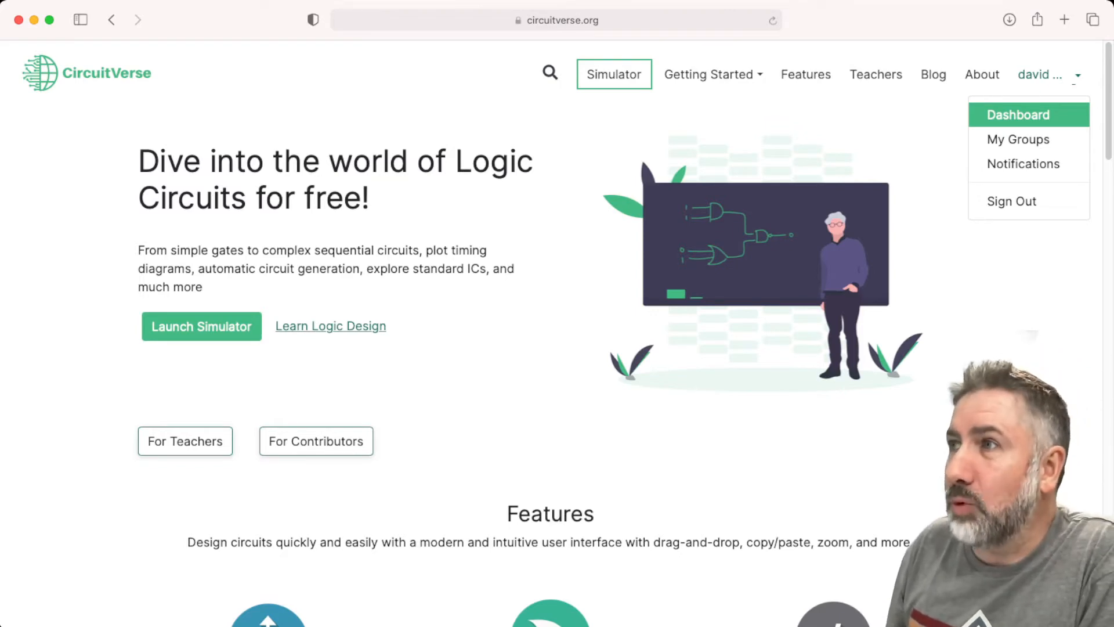
pyautogui.click(1019, 114)
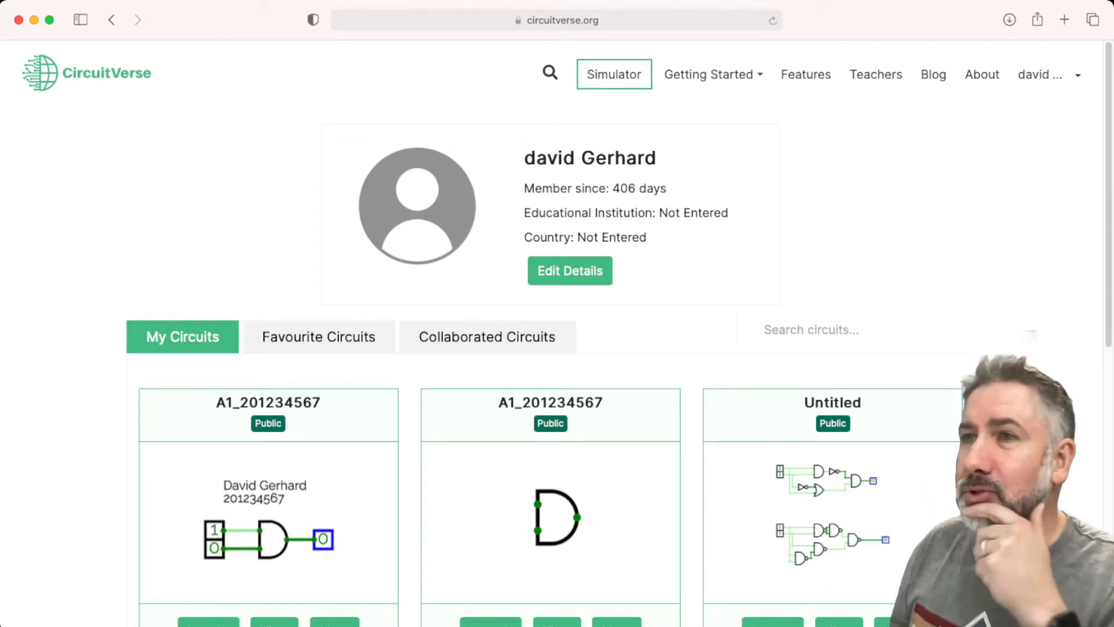
pyautogui.scroll(-3)
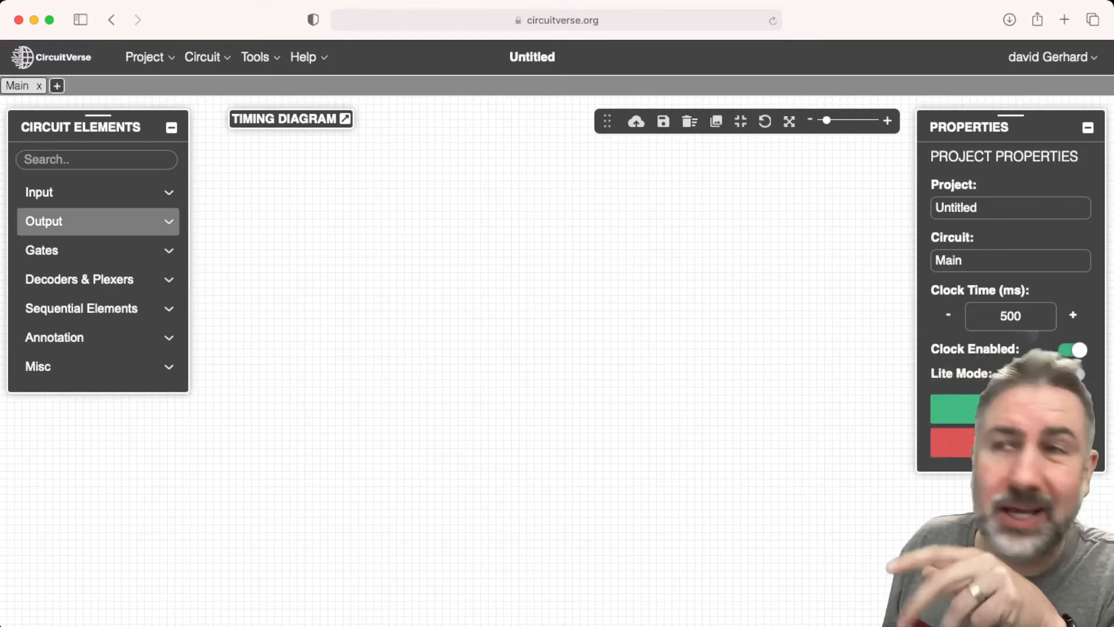
# Step: Place an AND gate with two Input toggles and an output probe, wire them, and set both inputs to 1
pyautogui.click(42, 251)
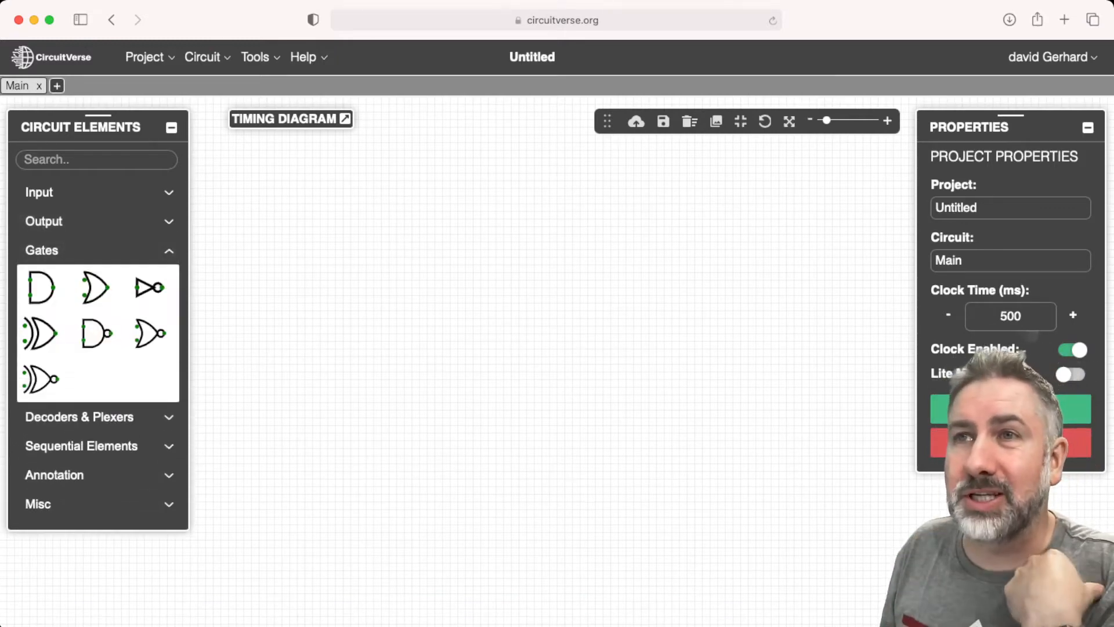
pyautogui.click(44, 220)
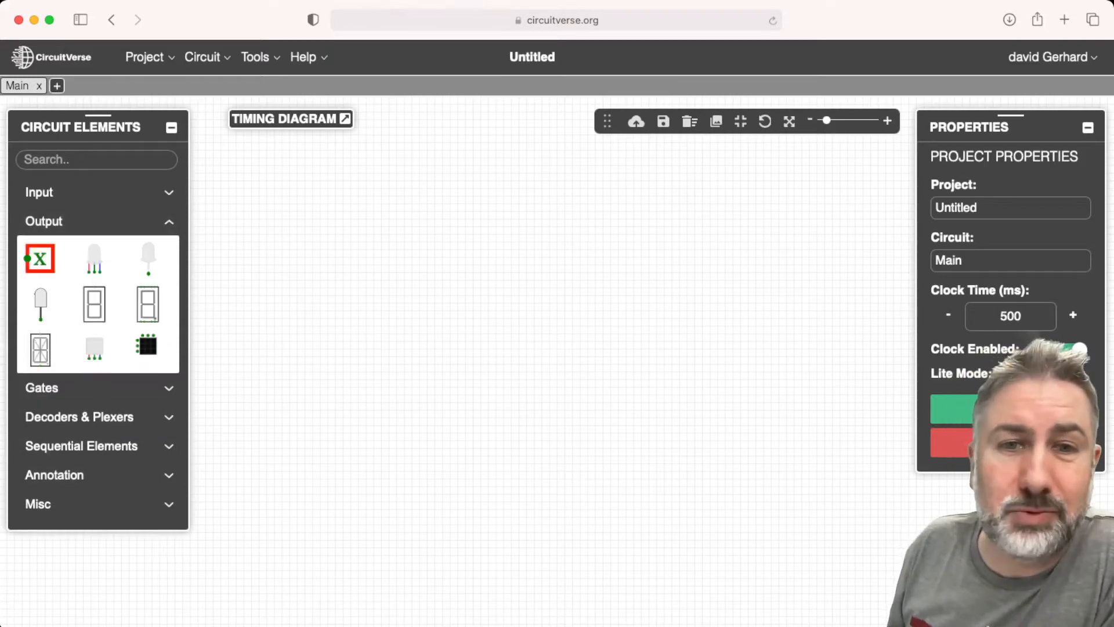
pyautogui.click(39, 193)
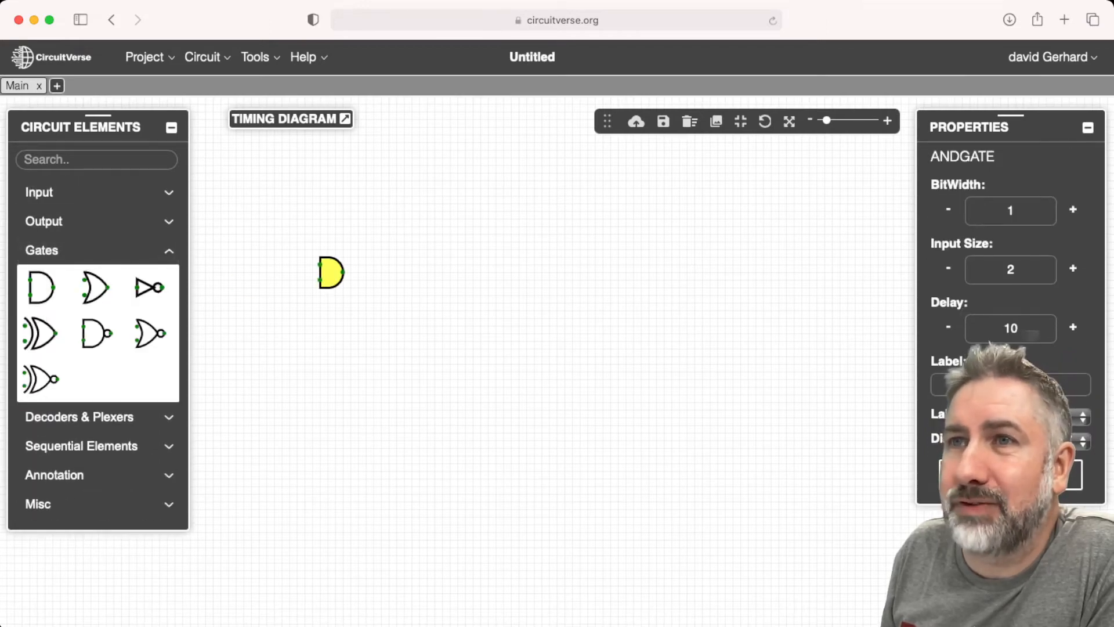
pyautogui.click(39, 193)
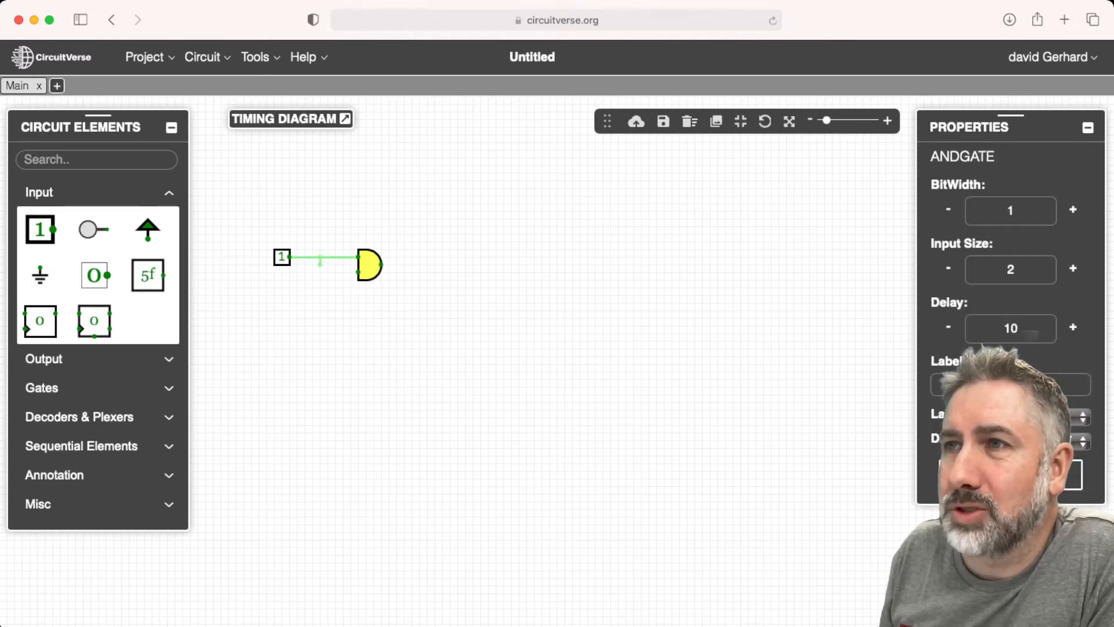
pyautogui.moveTo(39, 271)
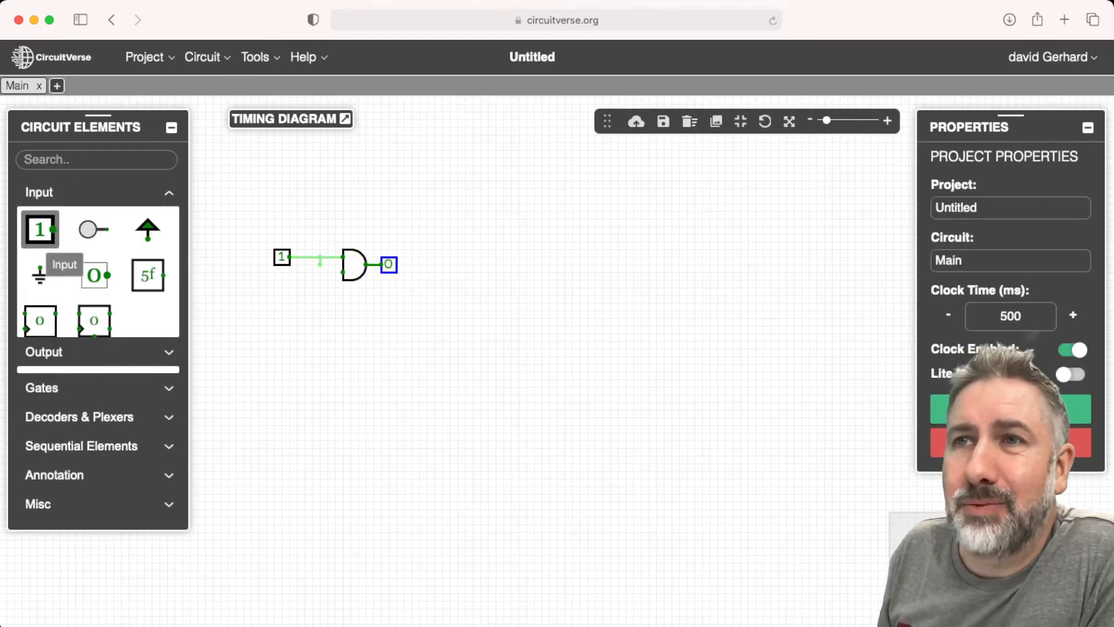
pyautogui.click(281, 288)
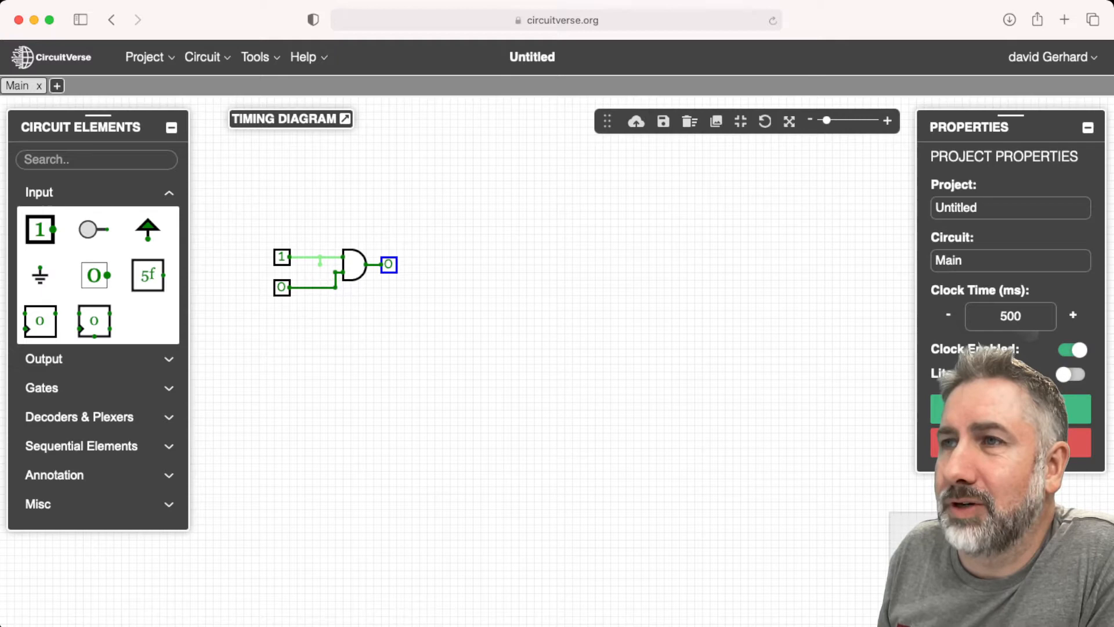
pyautogui.click(282, 288)
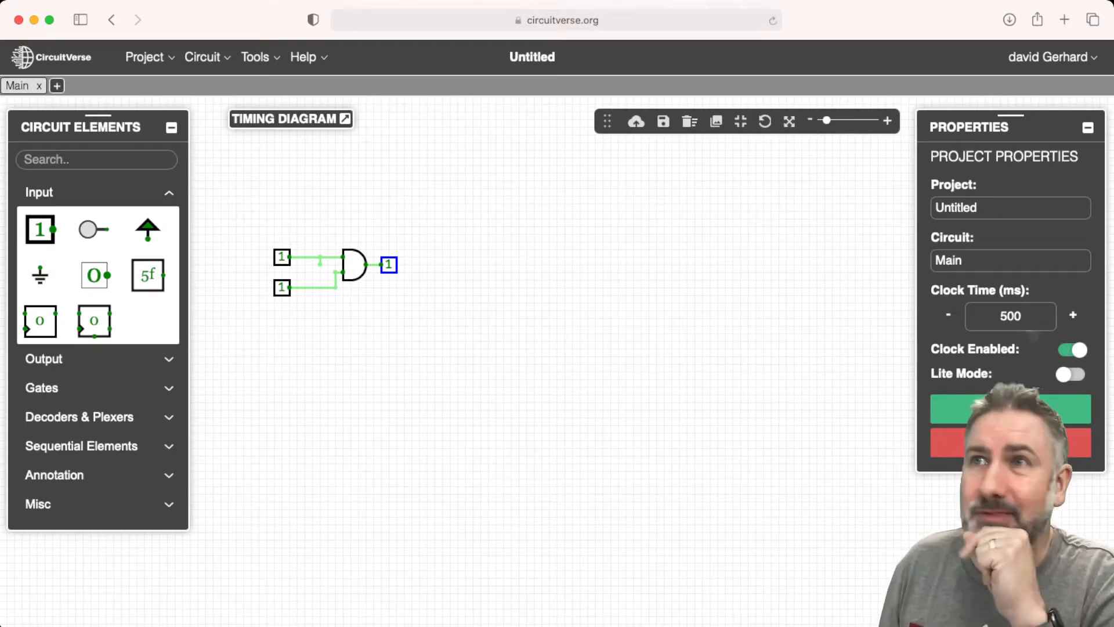
# Step: Save the circuit online under the project name A3_20123456
pyautogui.click(144, 57)
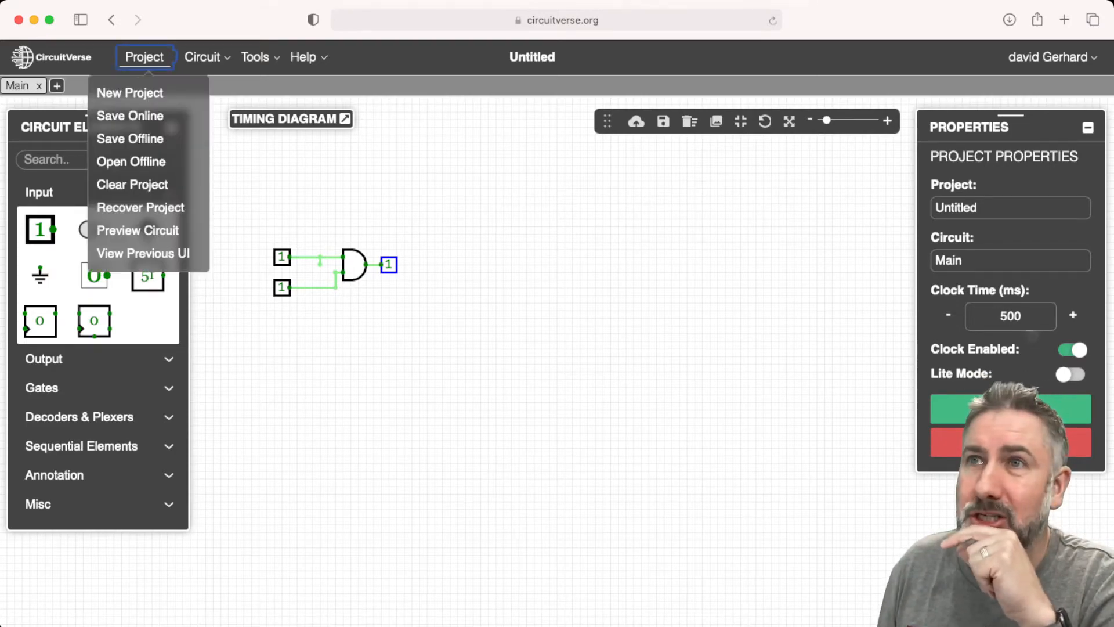
pyautogui.click(130, 116)
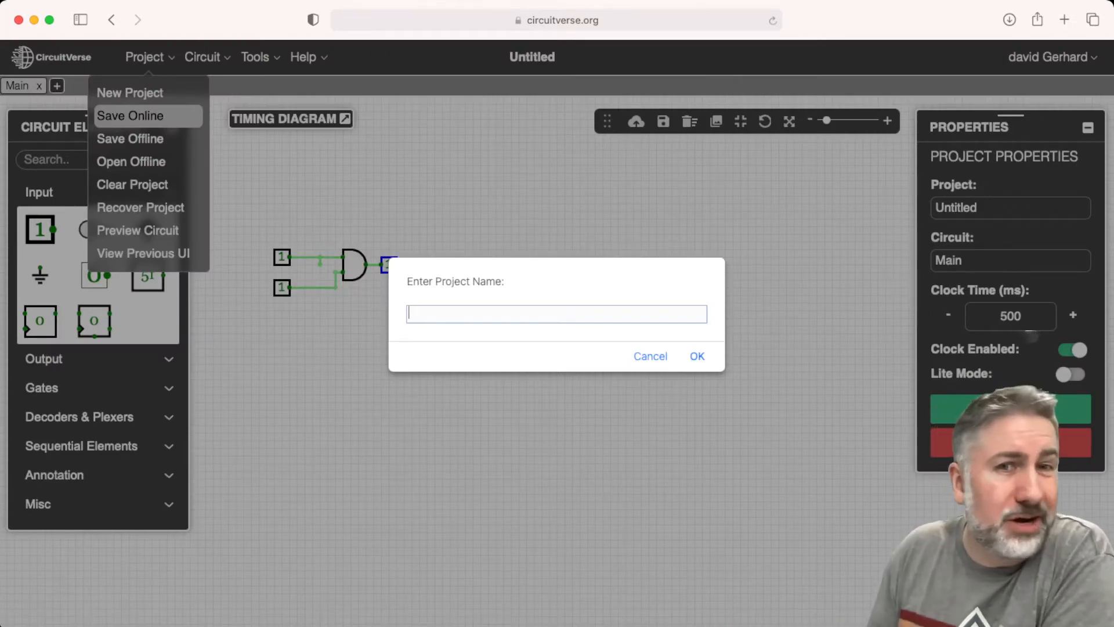
pyautogui.write('A')
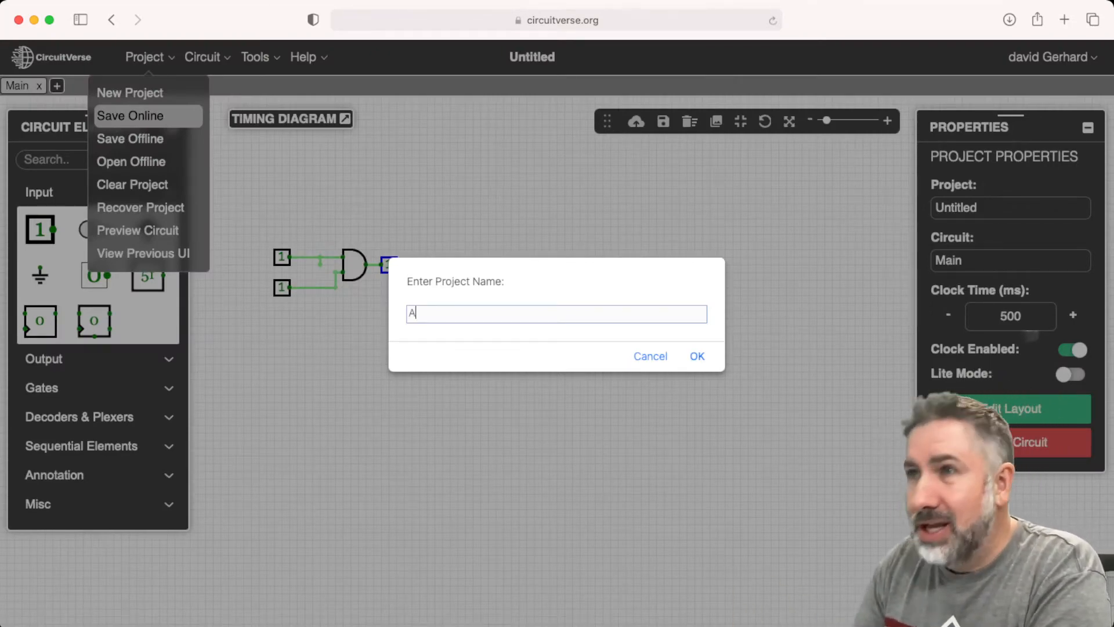
pyautogui.write('3_')
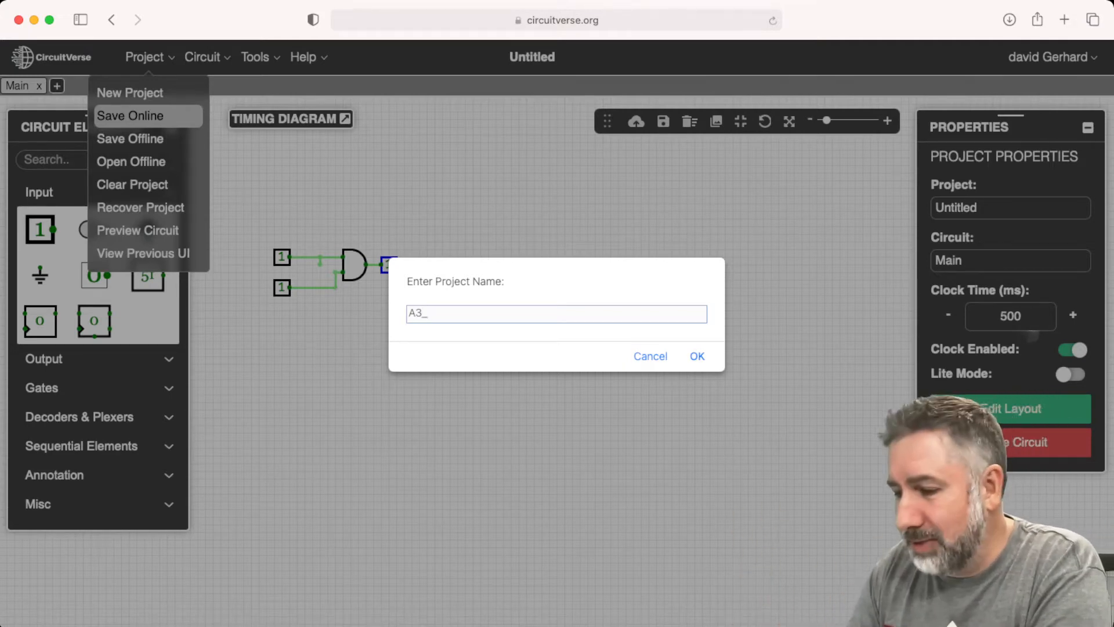
pyautogui.write('2012')
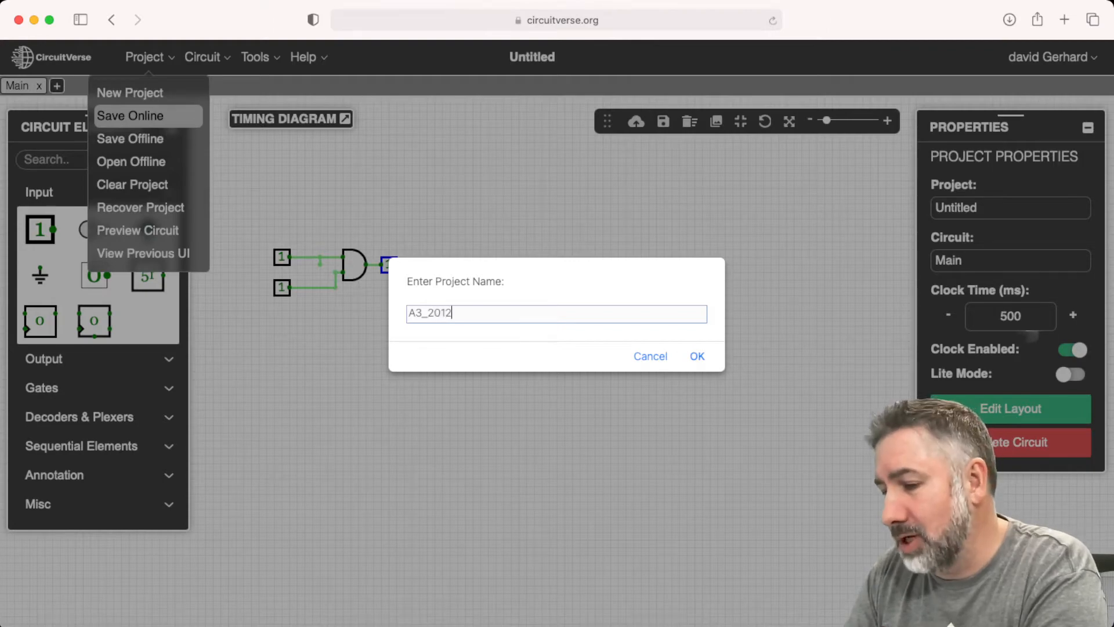
pyautogui.write('456')
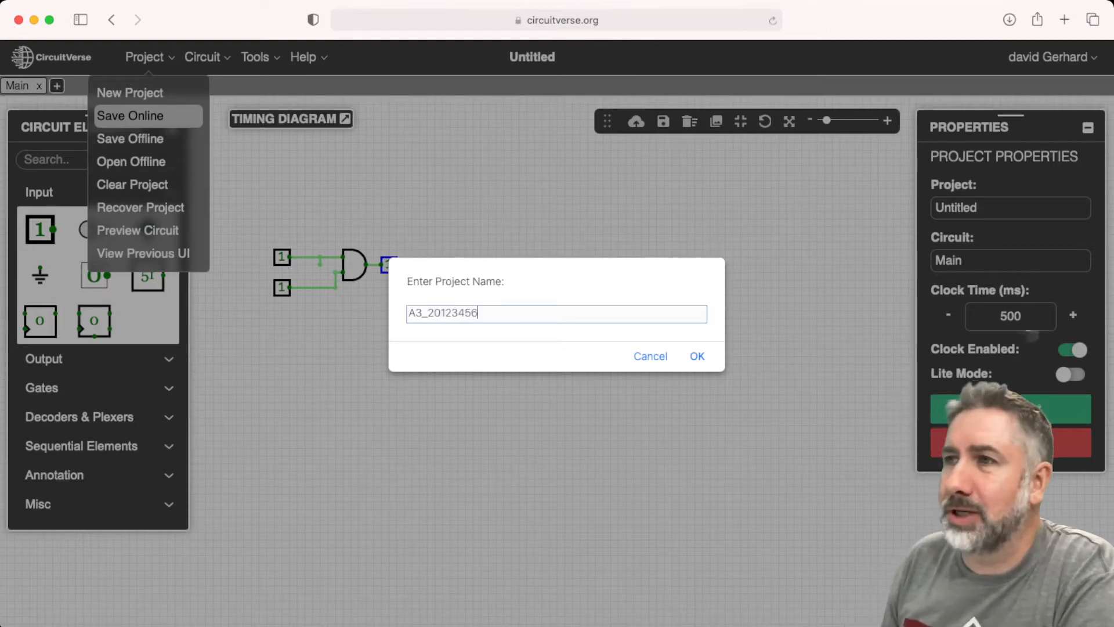
pyautogui.click(696, 357)
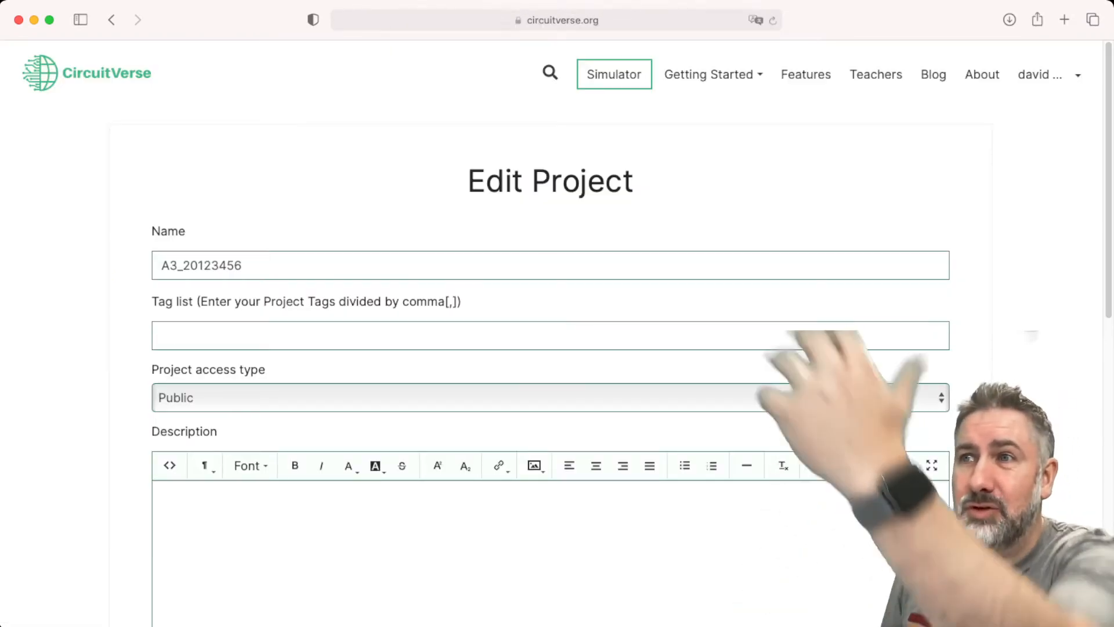
# Step: Keep Project access type Public and update the project details
pyautogui.scroll(-3)
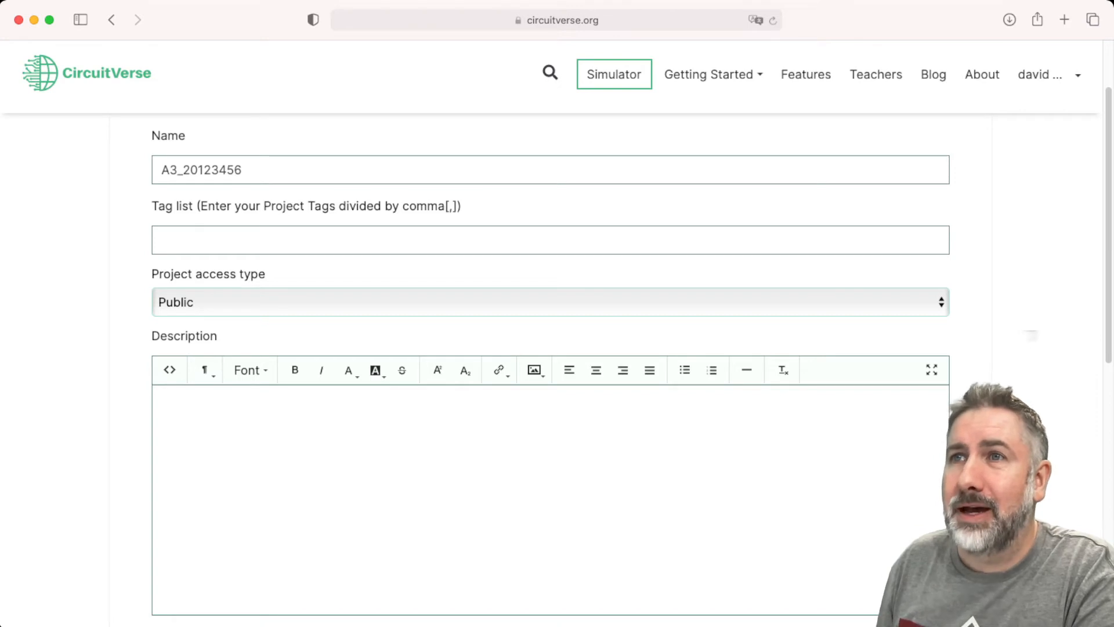
pyautogui.scroll(-3)
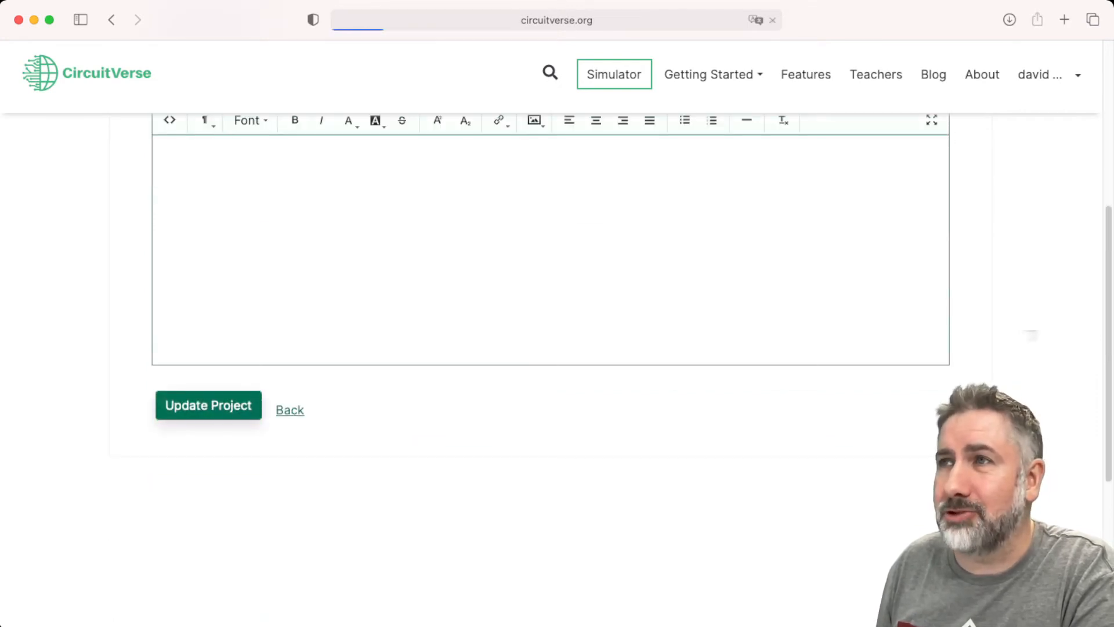
pyautogui.click(207, 405)
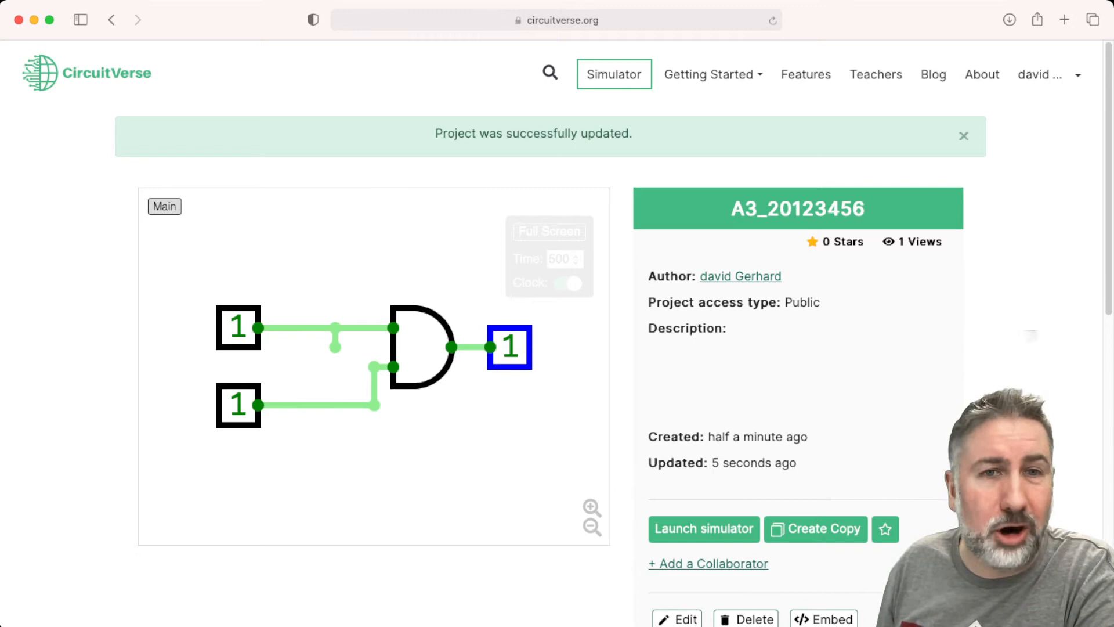
# Step: Launch the simulator again from the A3_20123456 project page
pyautogui.scroll(-3)
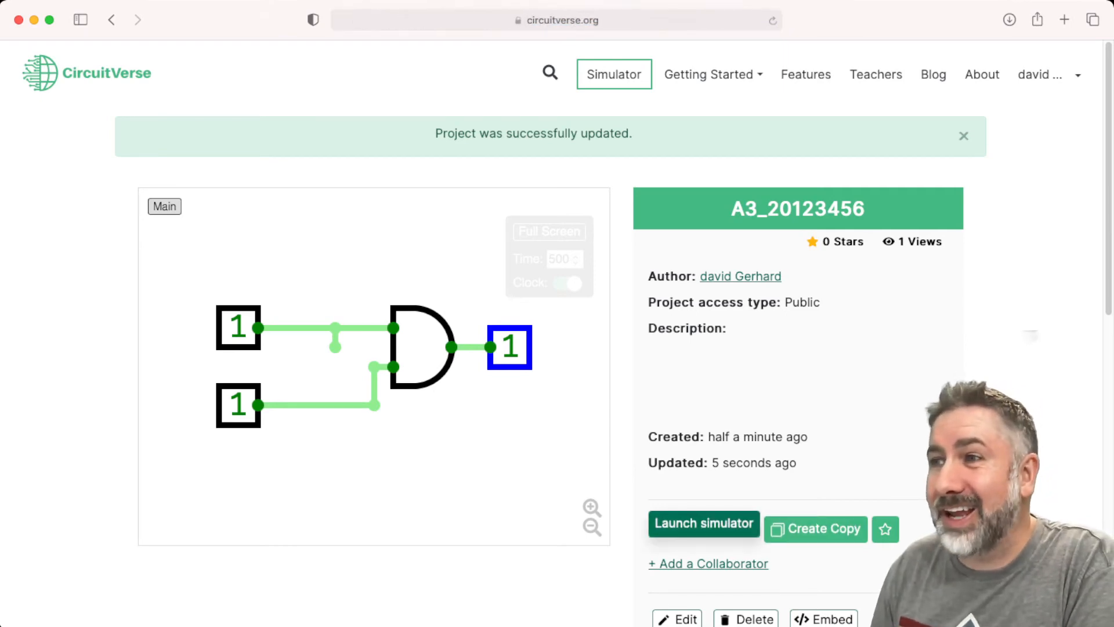
pyautogui.click(704, 523)
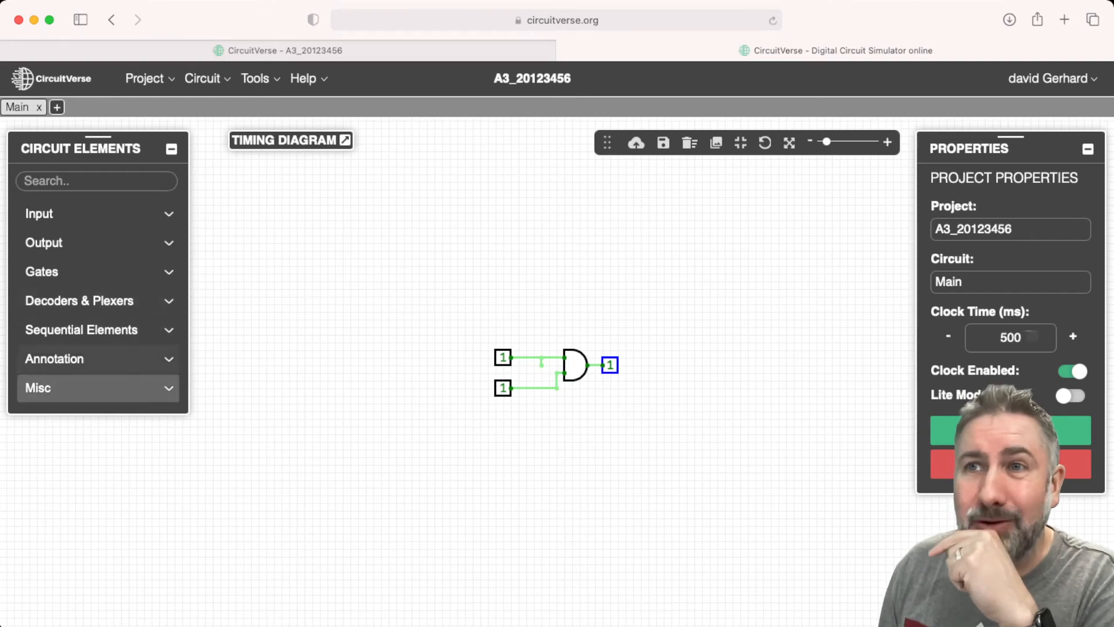
# Step: Place a Text annotation above the gate reading the author, Assignment 3, CS 201, University of Regina, Sept 32 2028
pyautogui.click(53, 359)
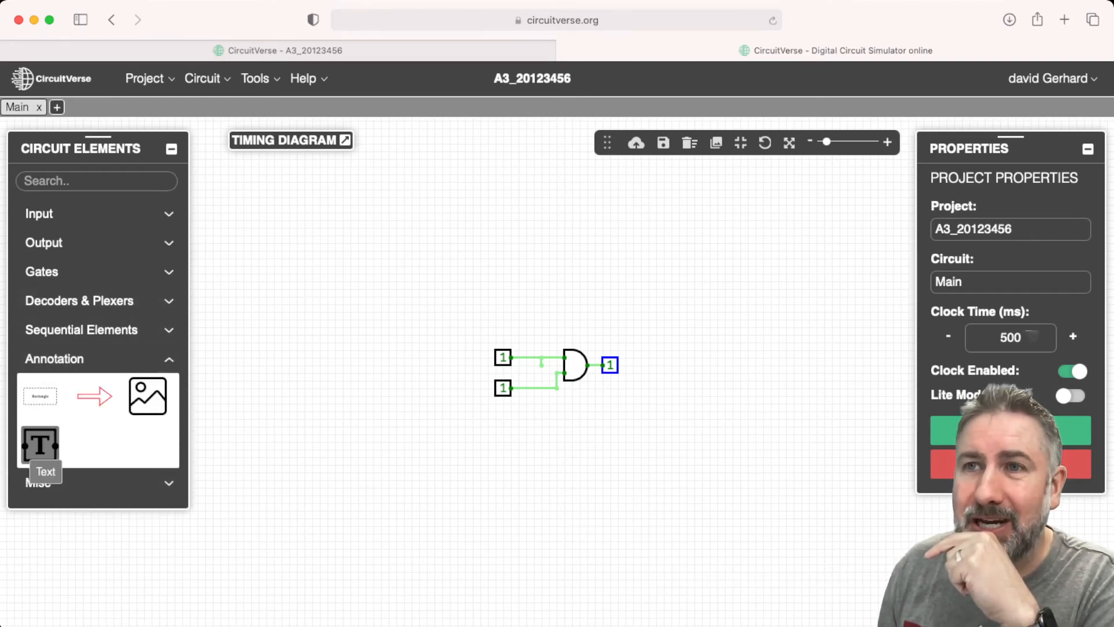
pyautogui.click(39, 447)
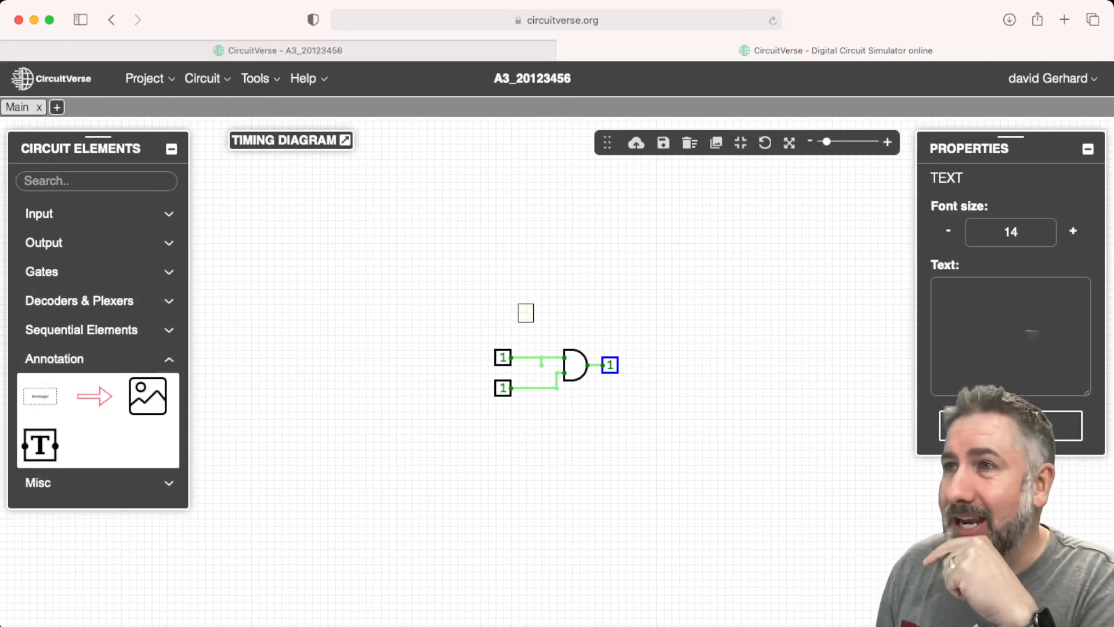
pyautogui.write('David Gerhard')
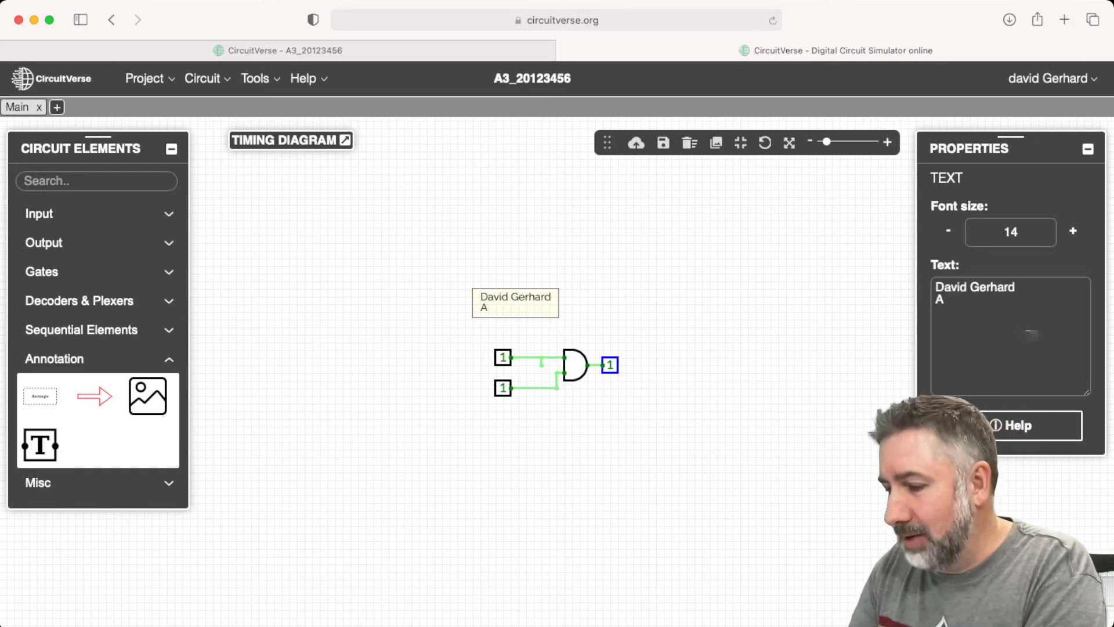
pyautogui.write('Assignment 3')
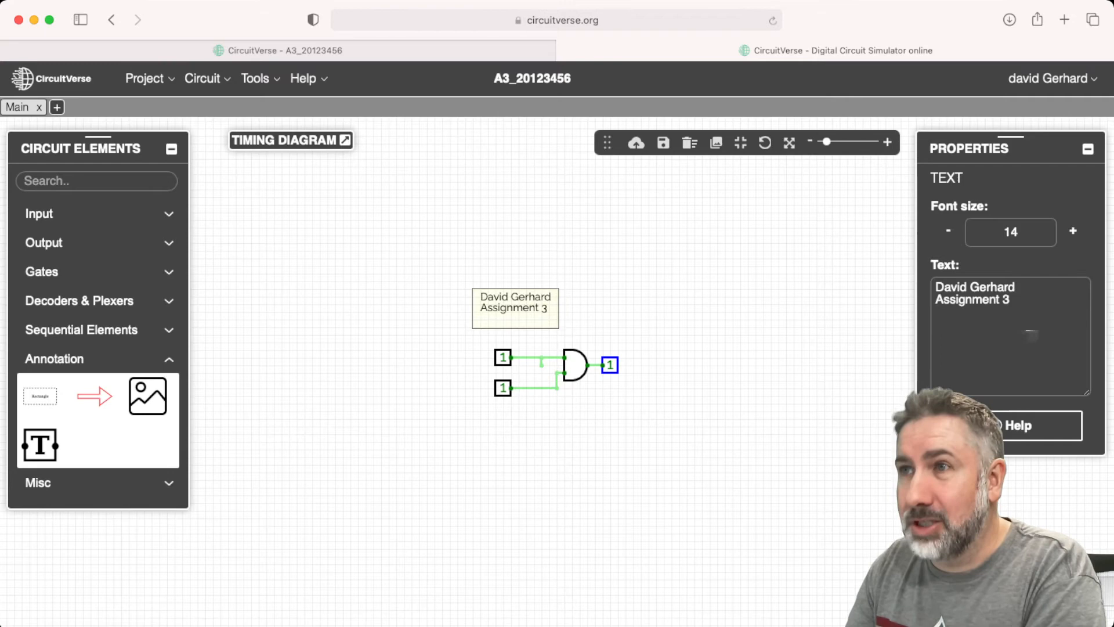
pyautogui.write('CS 201')
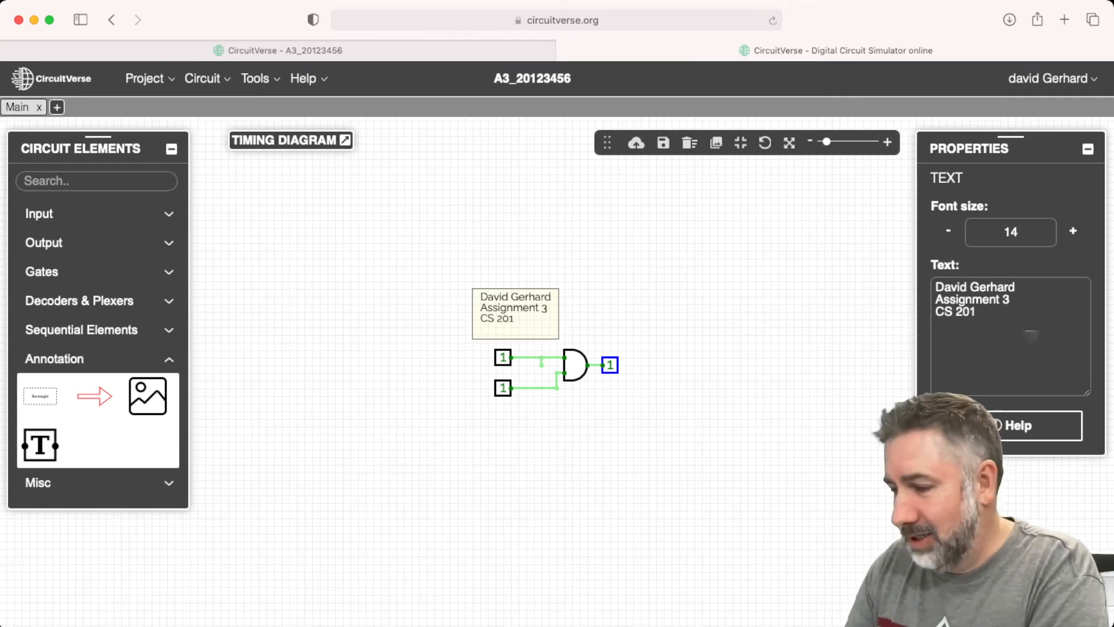
pyautogui.write('Universotyu')
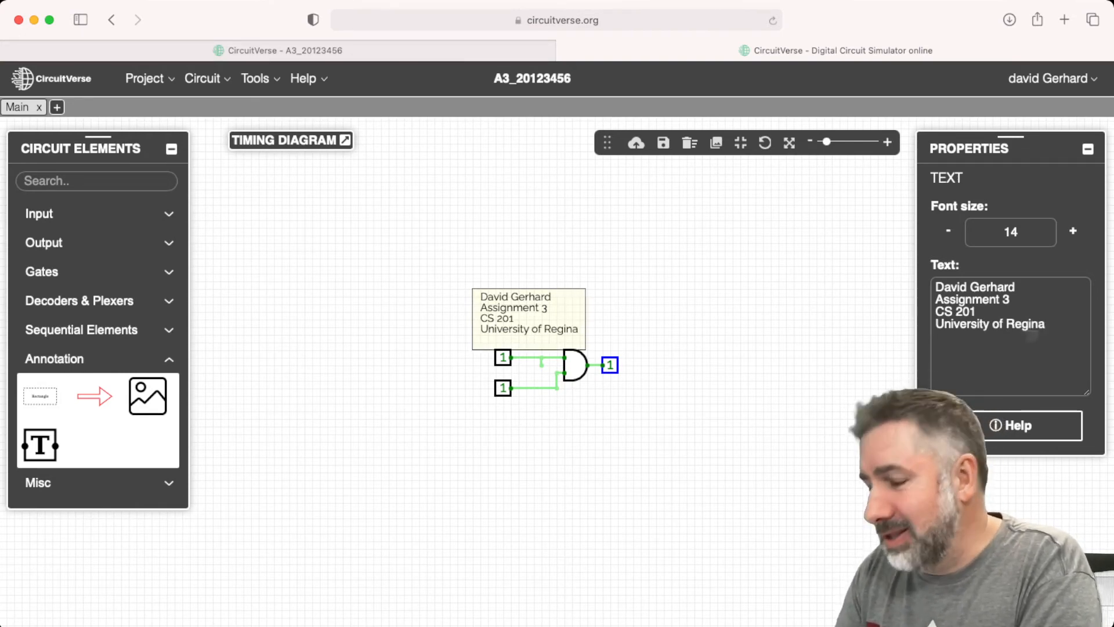
pyautogui.write('September')
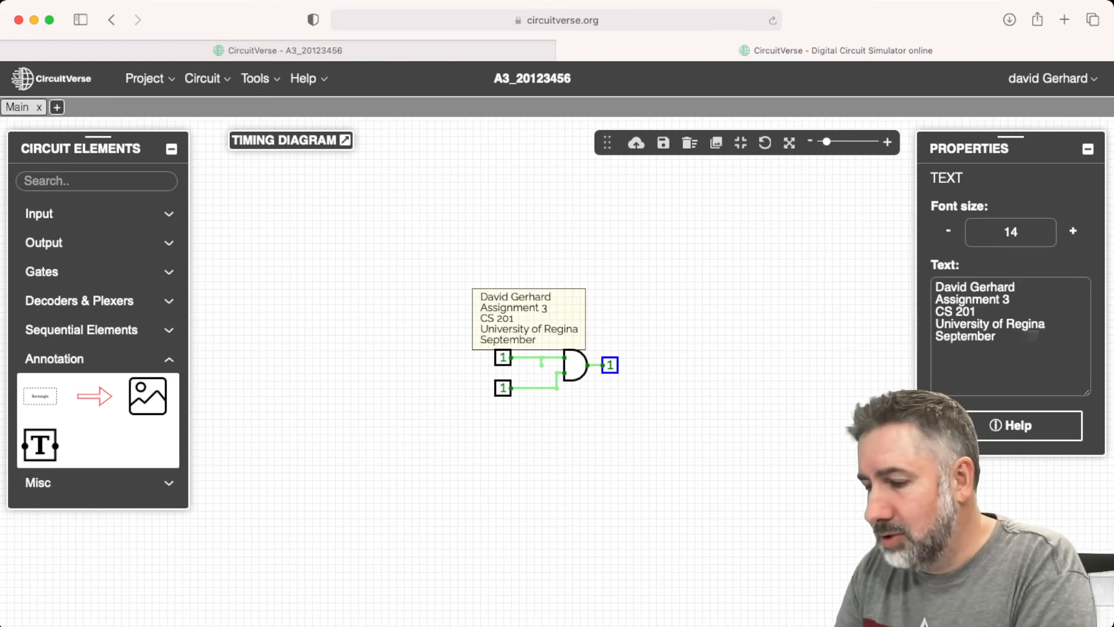
pyautogui.write('32')
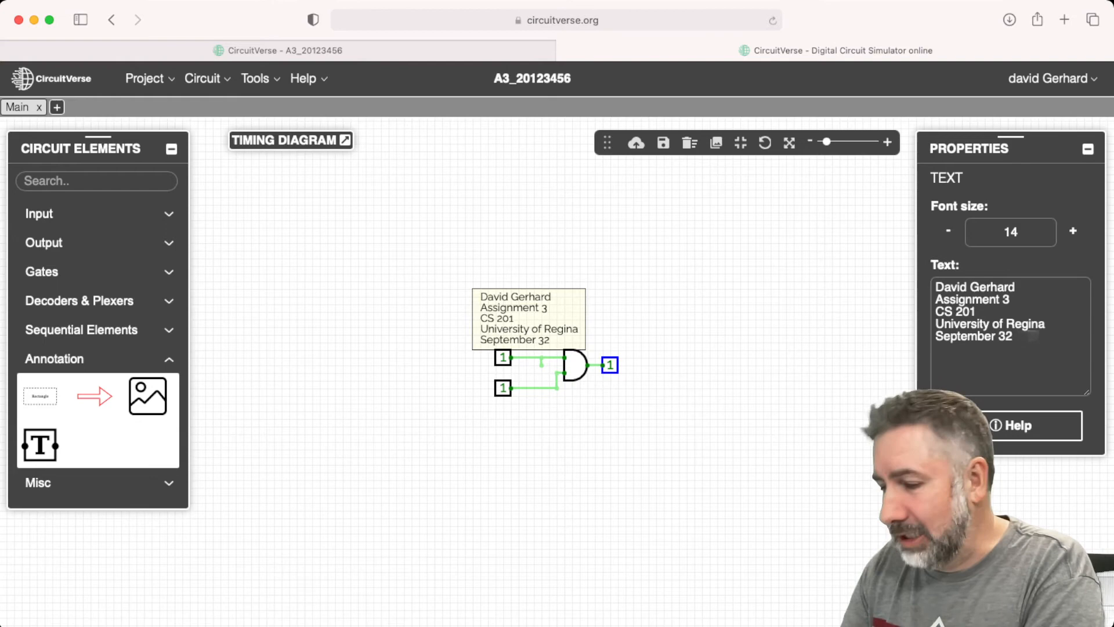
pyautogui.write('2028')
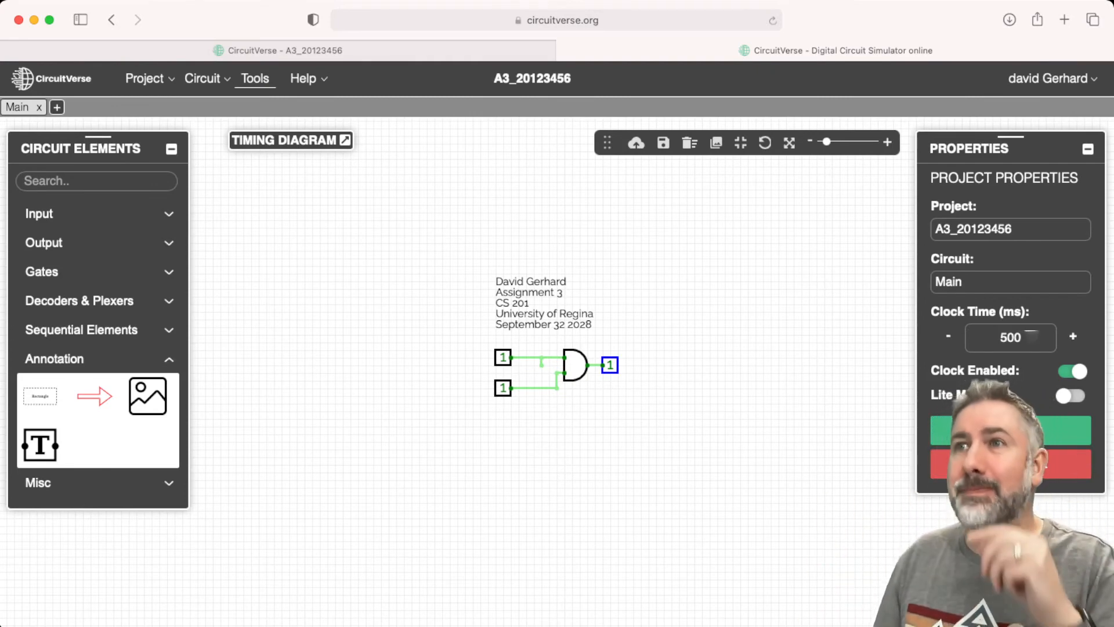
# Step: Download the circuit as a PNG image using Full Circuit View
pyautogui.click(255, 79)
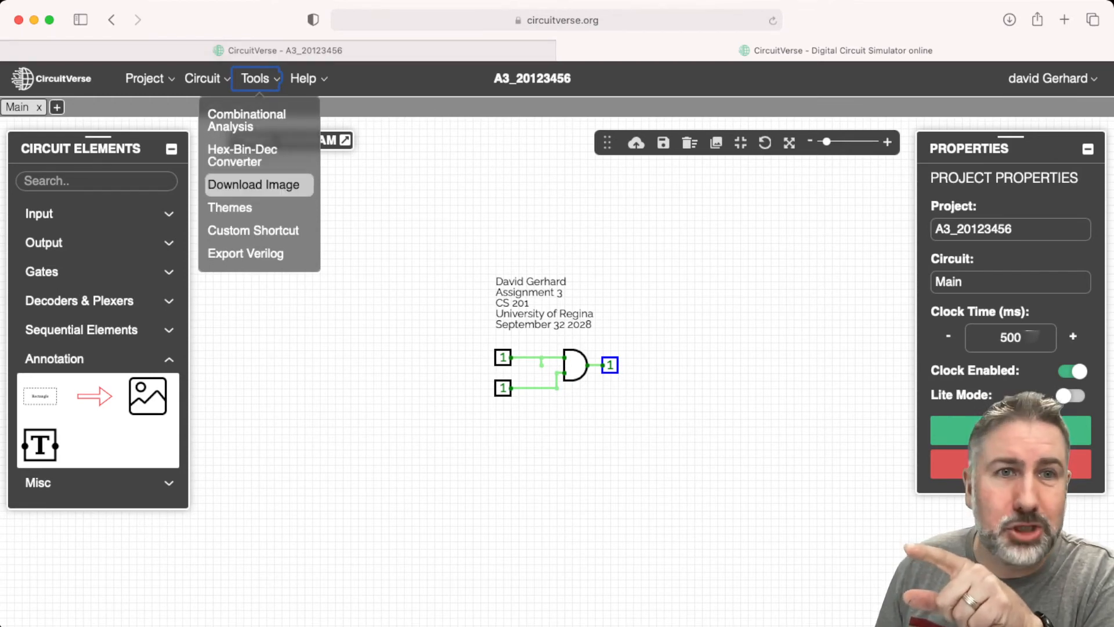
pyautogui.click(253, 184)
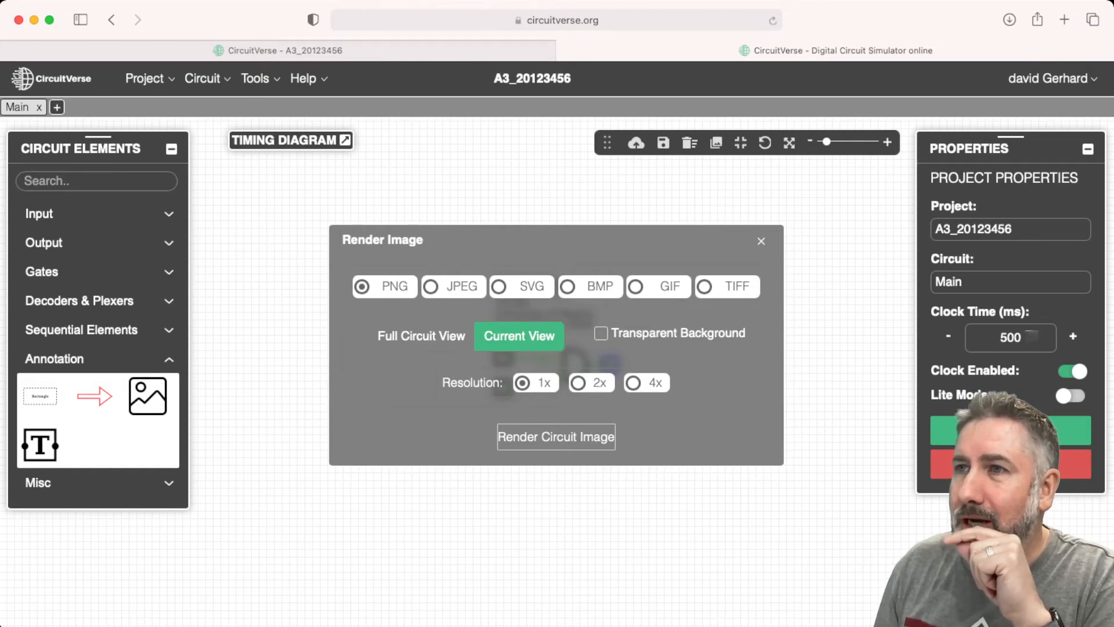
pyautogui.click(422, 337)
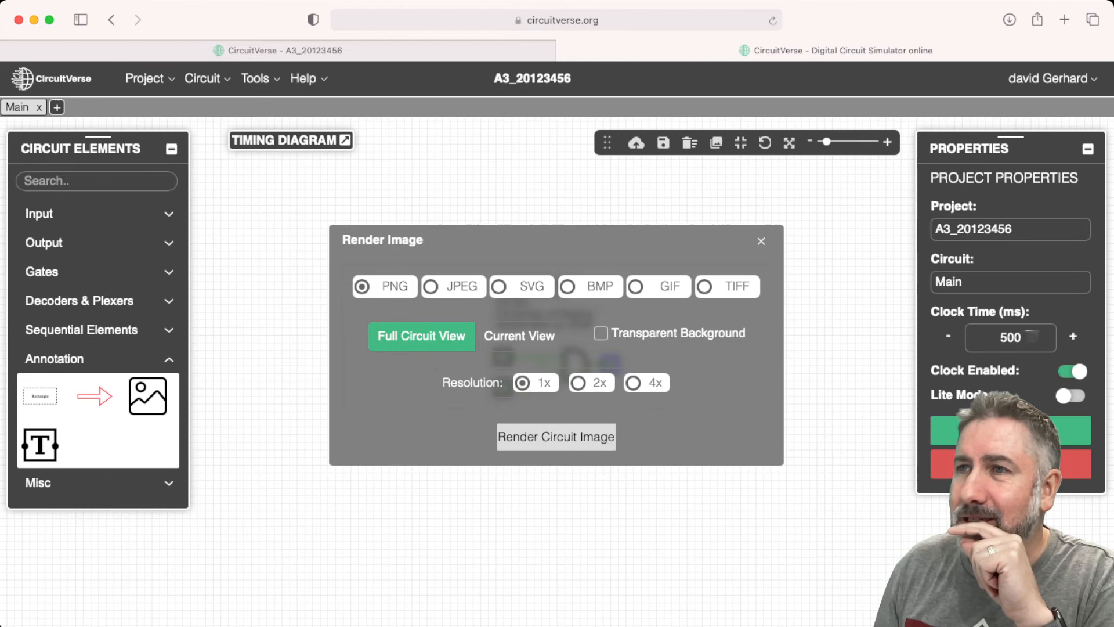
pyautogui.click(520, 337)
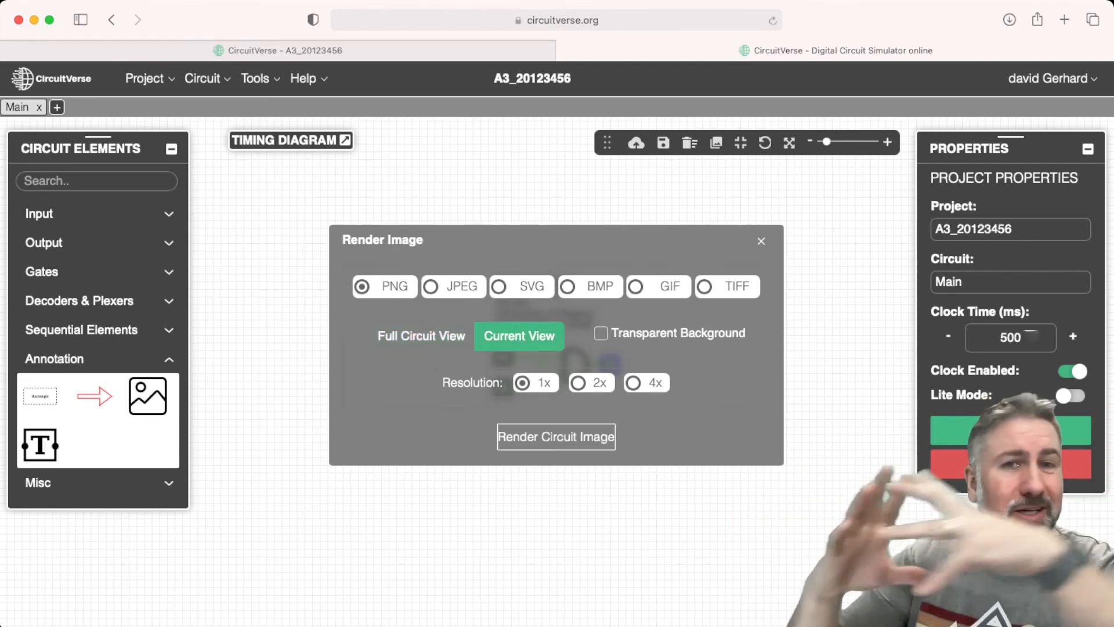
pyautogui.click(421, 336)
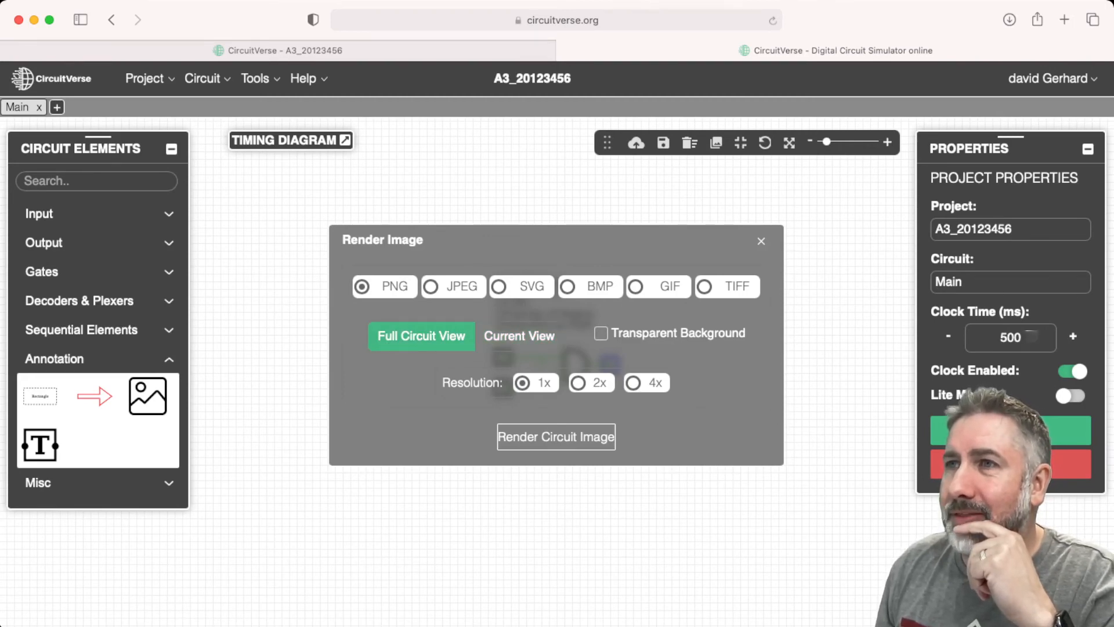
pyautogui.click(761, 241)
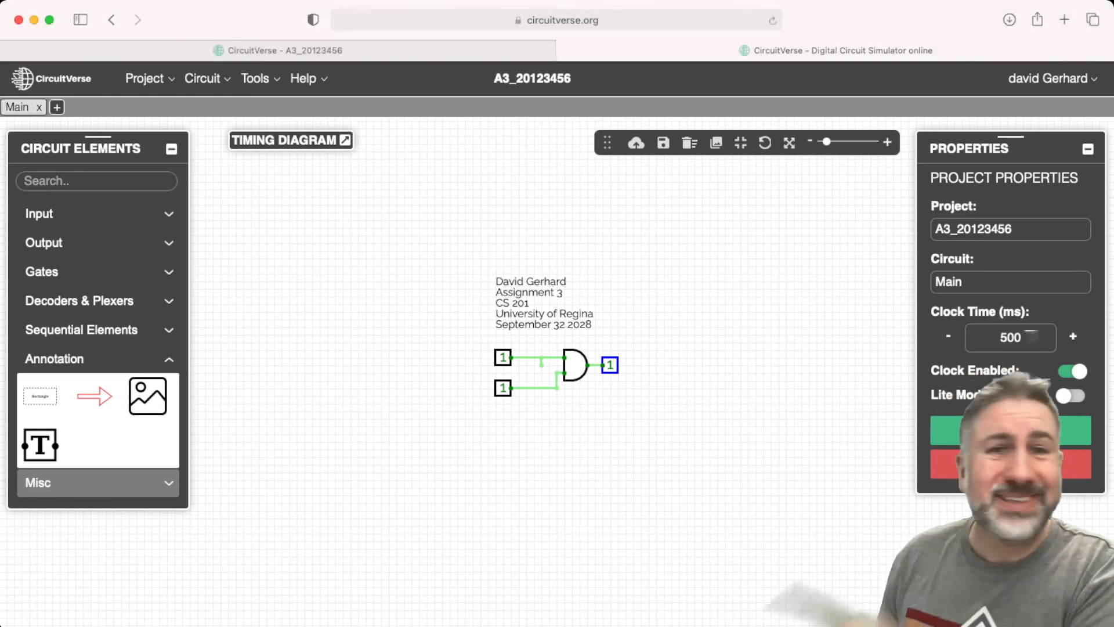
pyautogui.click(144, 79)
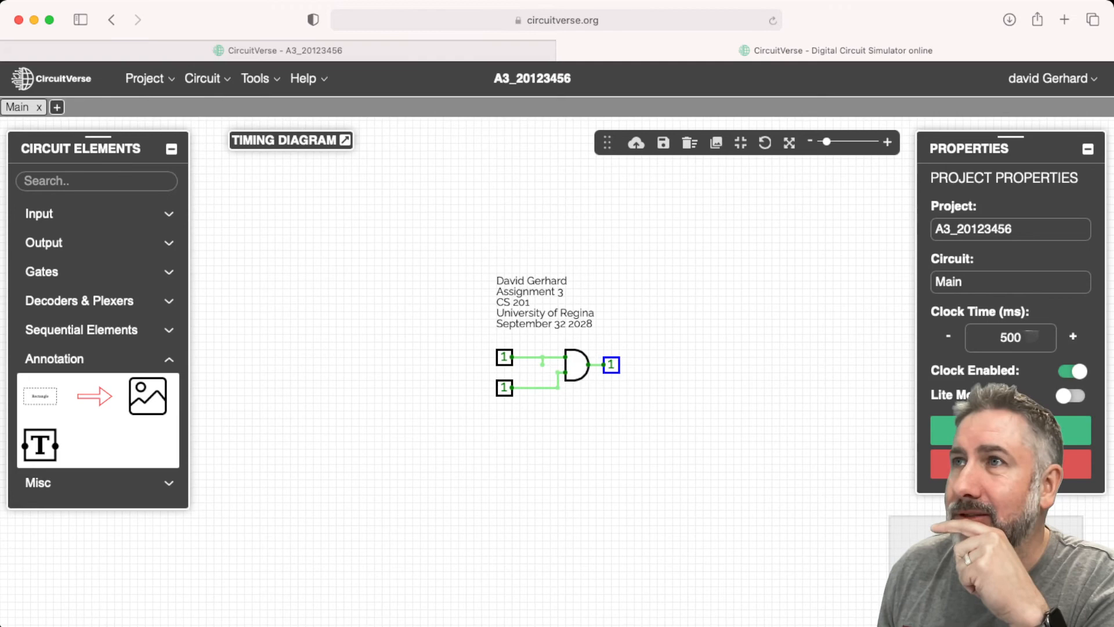
pyautogui.click(555, 21)
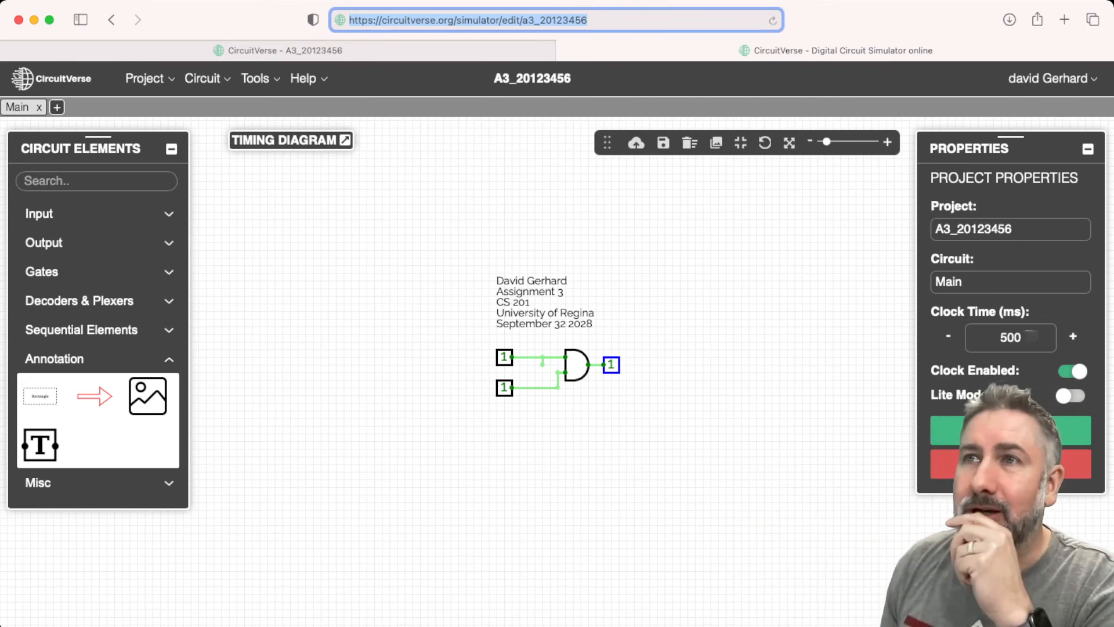
pyautogui.click(144, 79)
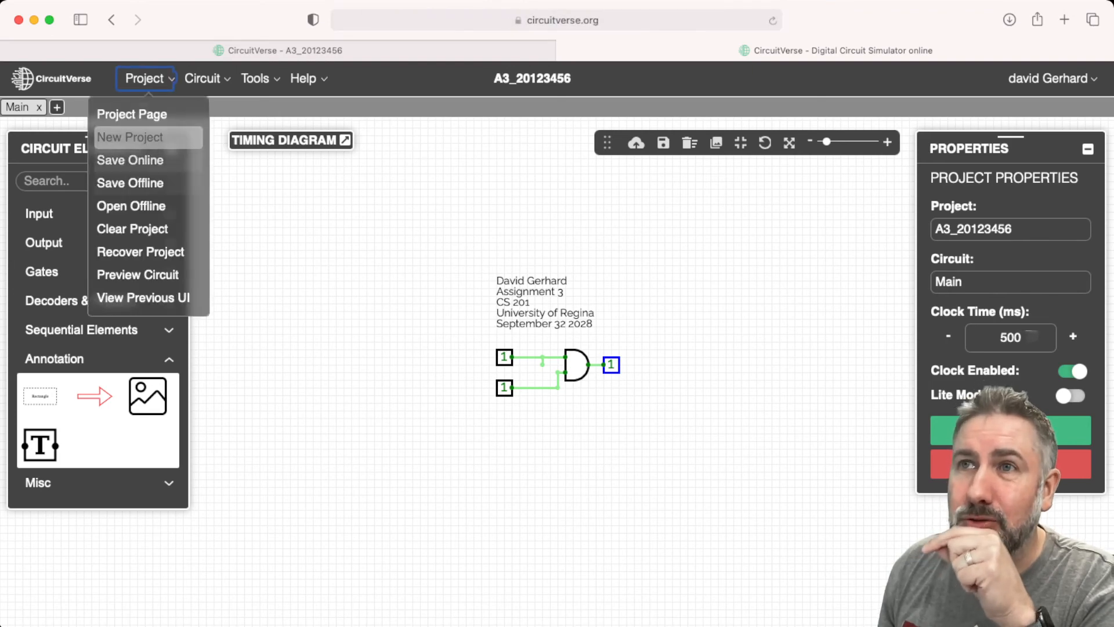
pyautogui.moveTo(130, 183)
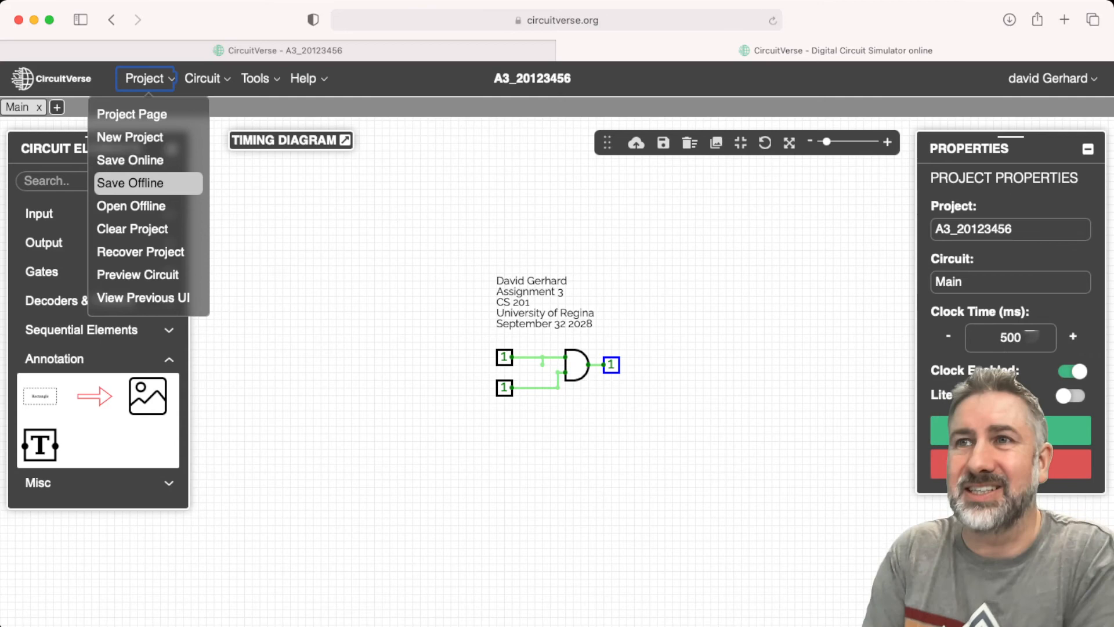
pyautogui.click(130, 183)
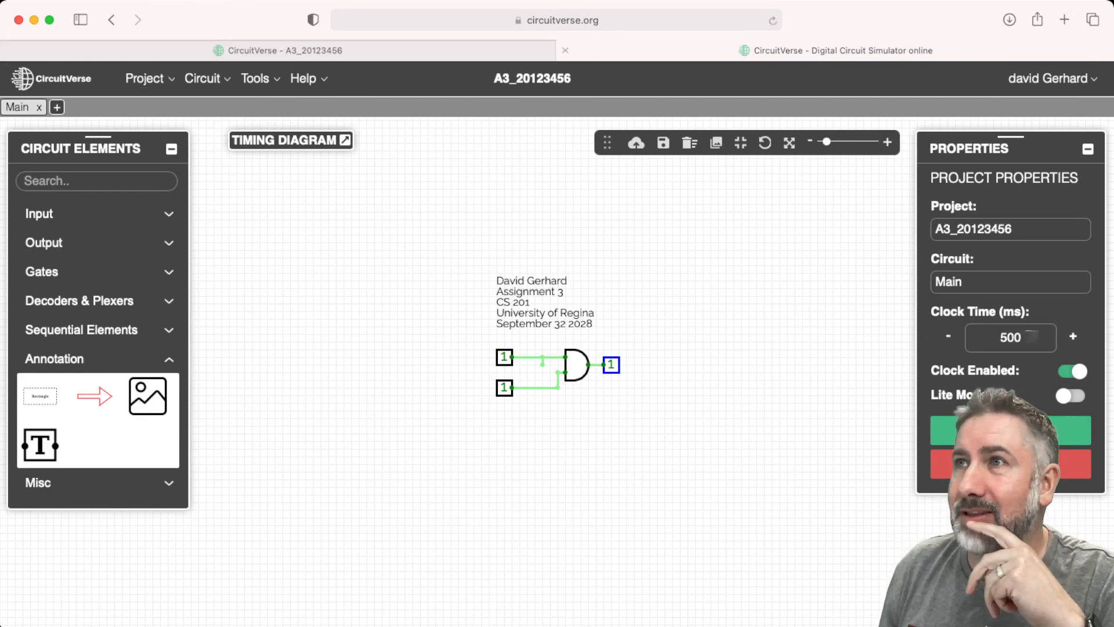
pyautogui.click(554, 19)
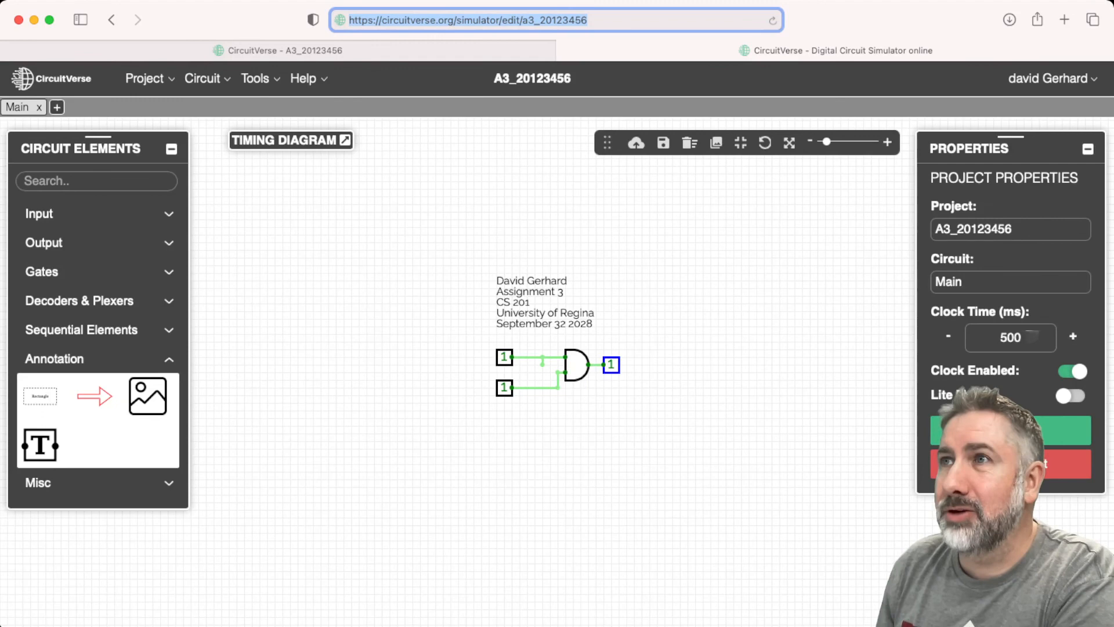